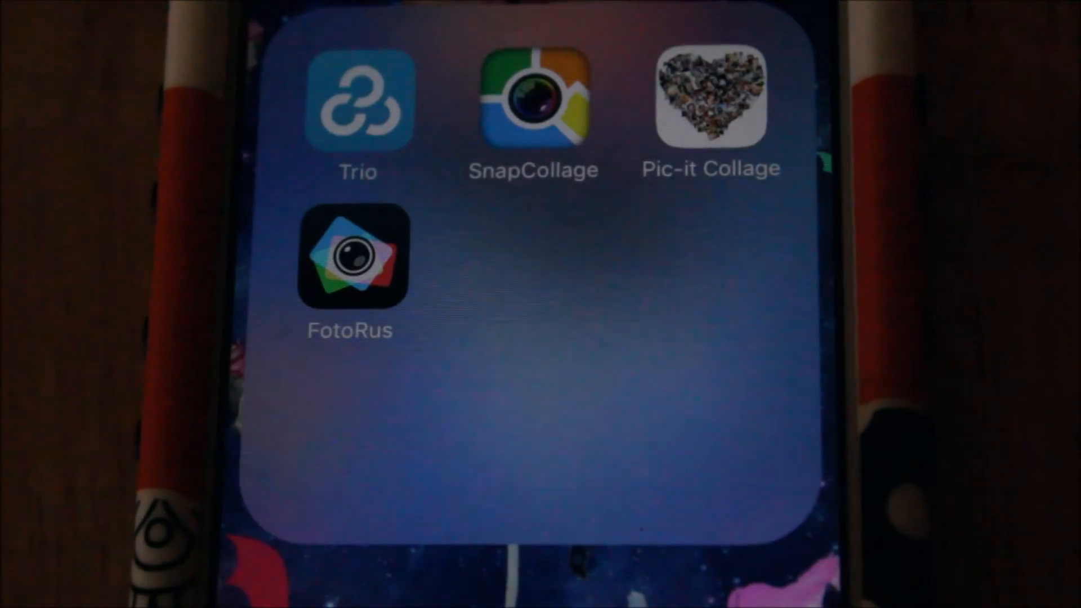
scroll("left", 3)
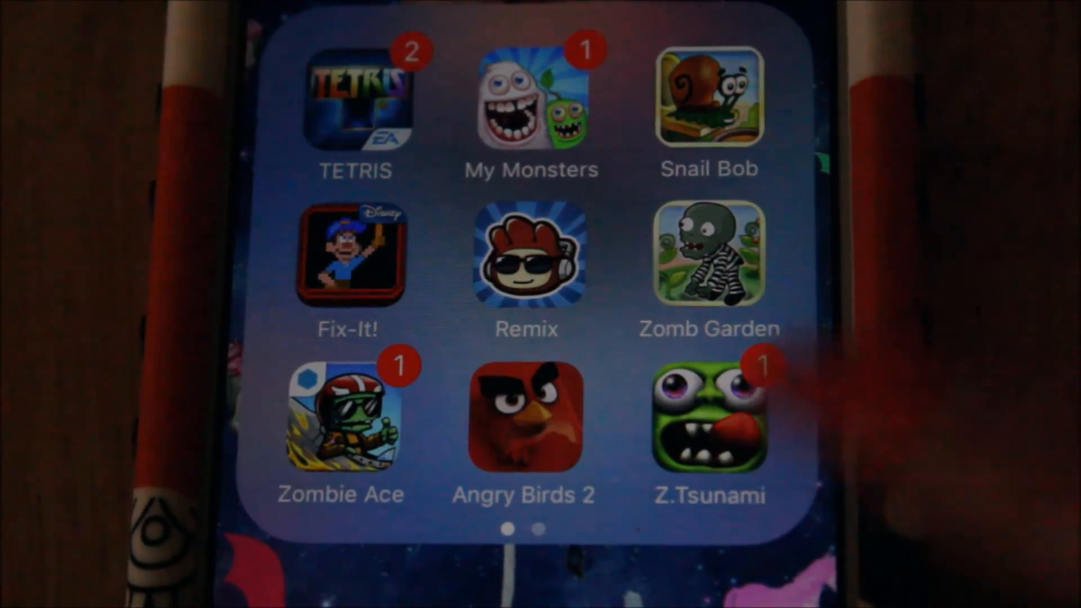
scroll("left", 3)
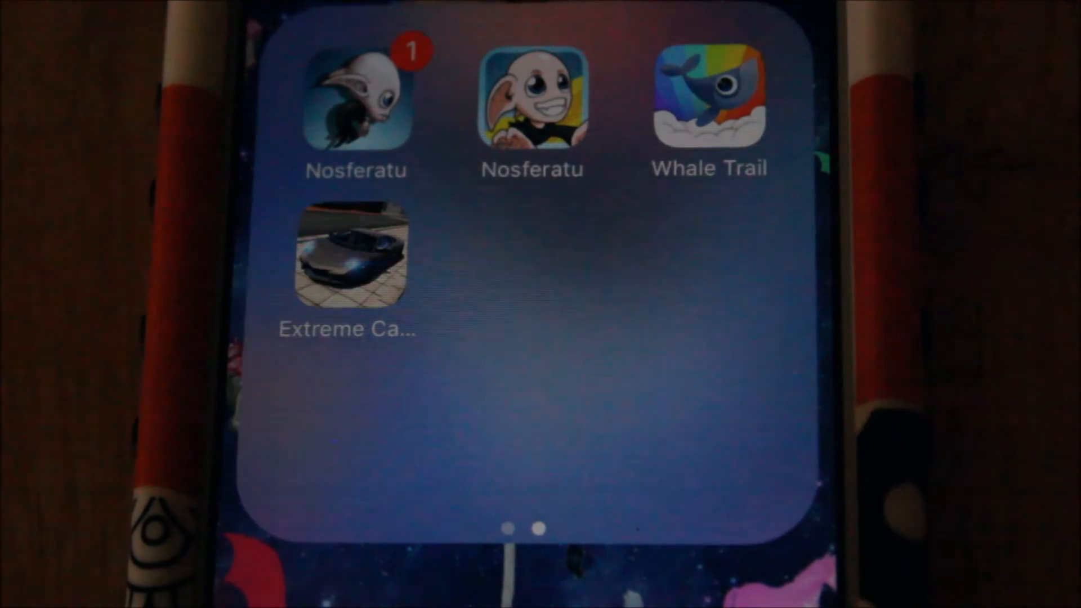